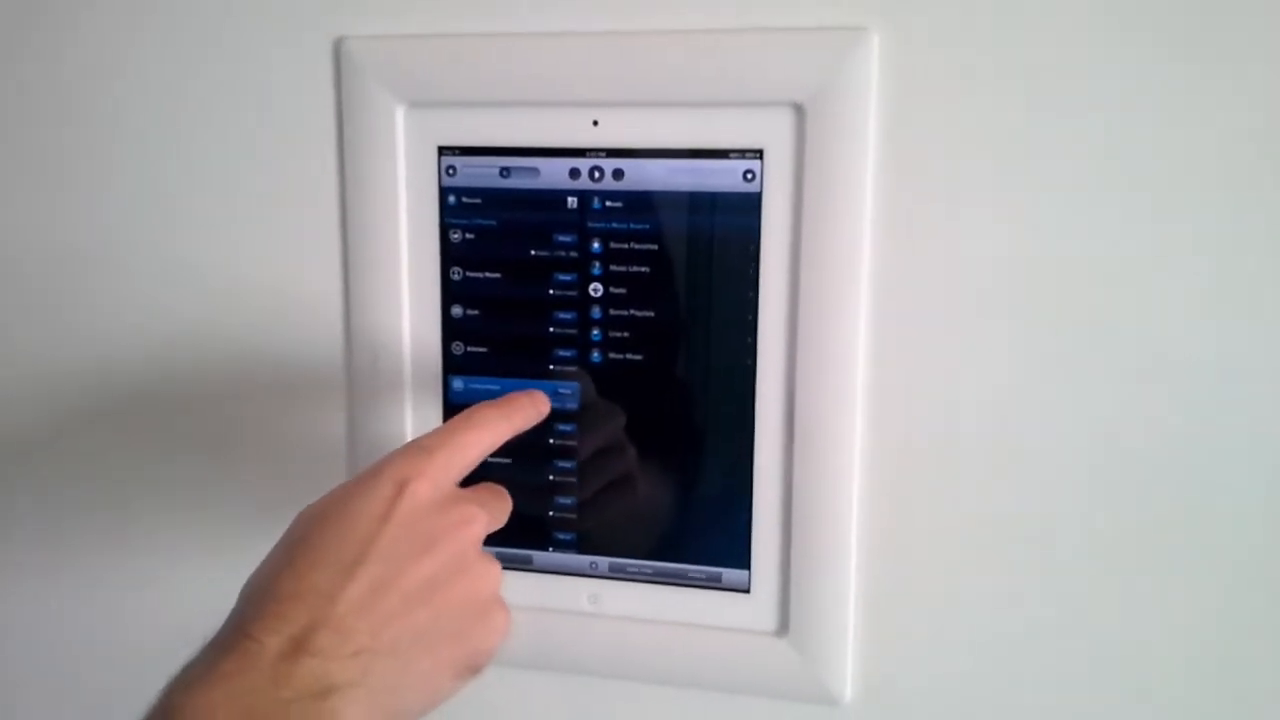
# Step: Select a room in the Rooms pane as the active zone to control
pyautogui.click(510, 390)
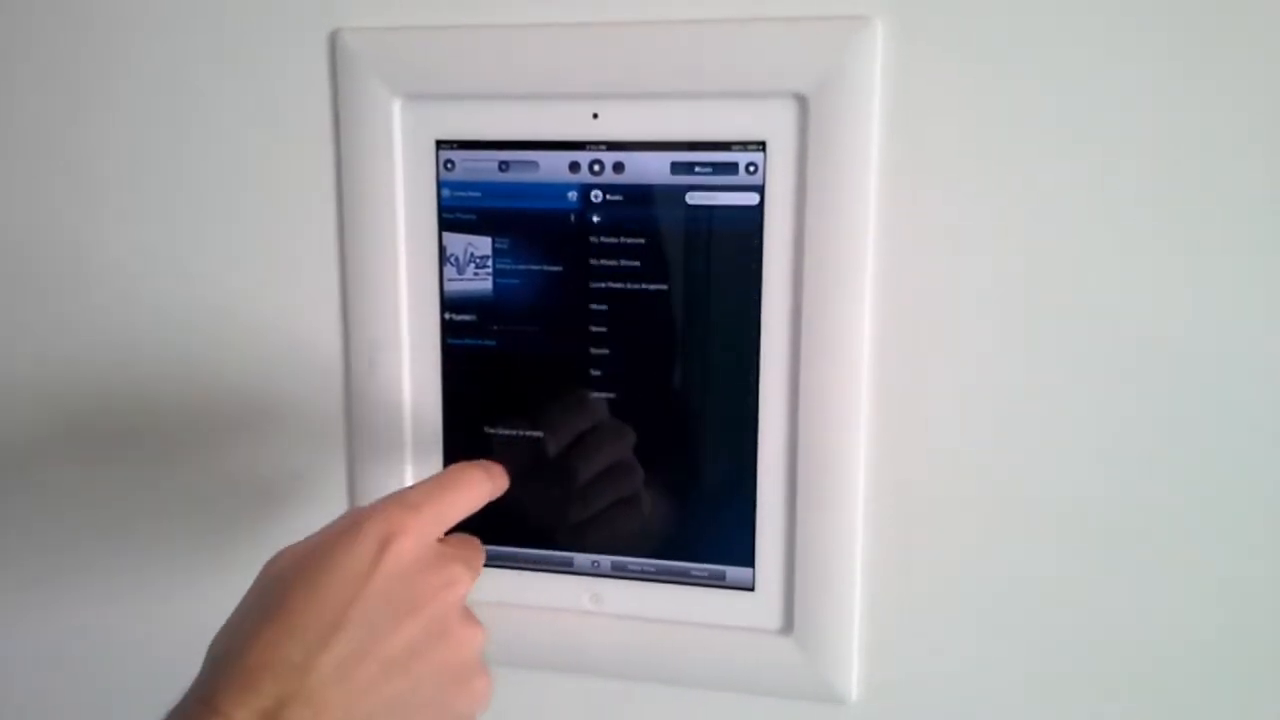
# Step: Open Radio in the Music pane and go to its featured stations list
pyautogui.click(650, 315)
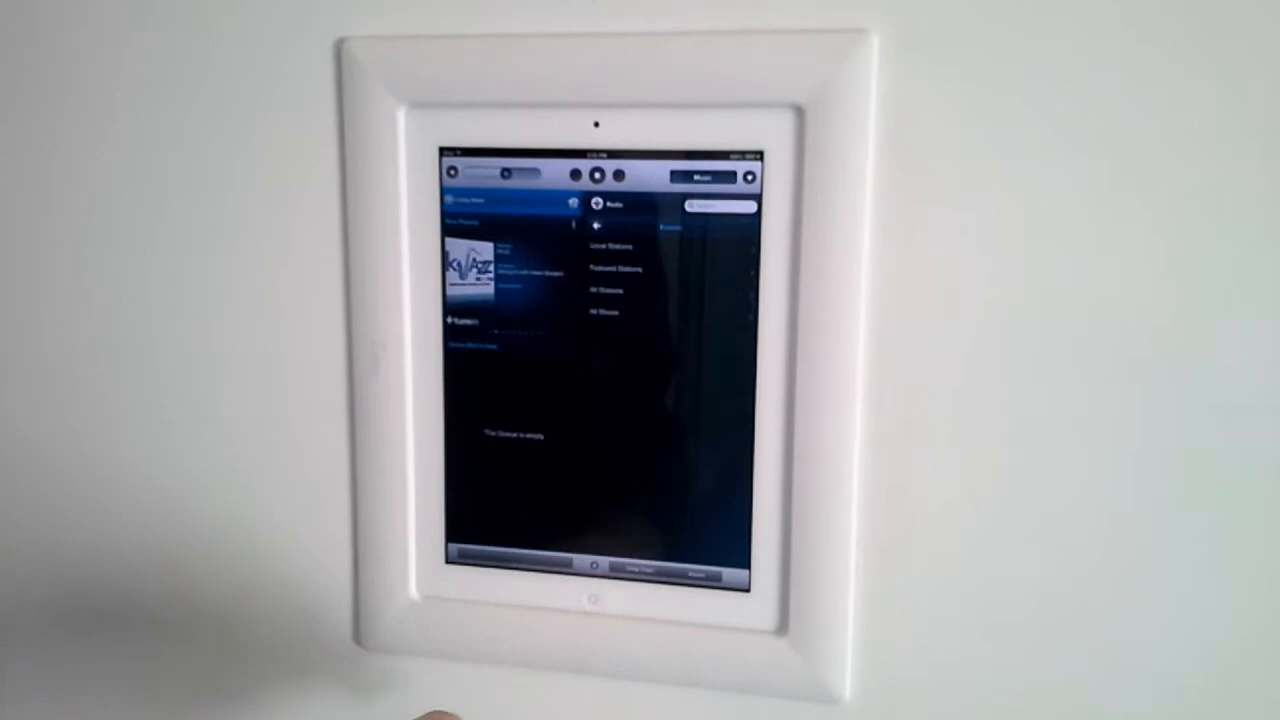
pyautogui.click(614, 267)
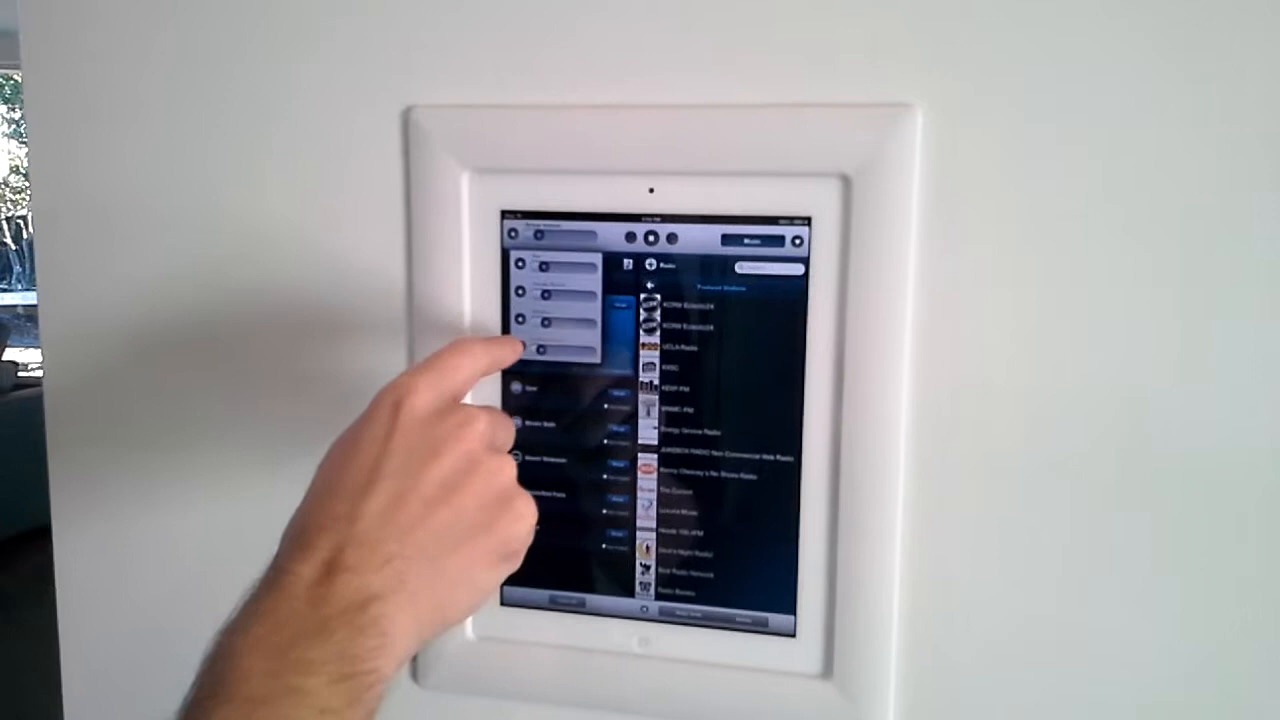
# Step: Adjust the volume slider of one room in the group
pyautogui.click(560, 320)
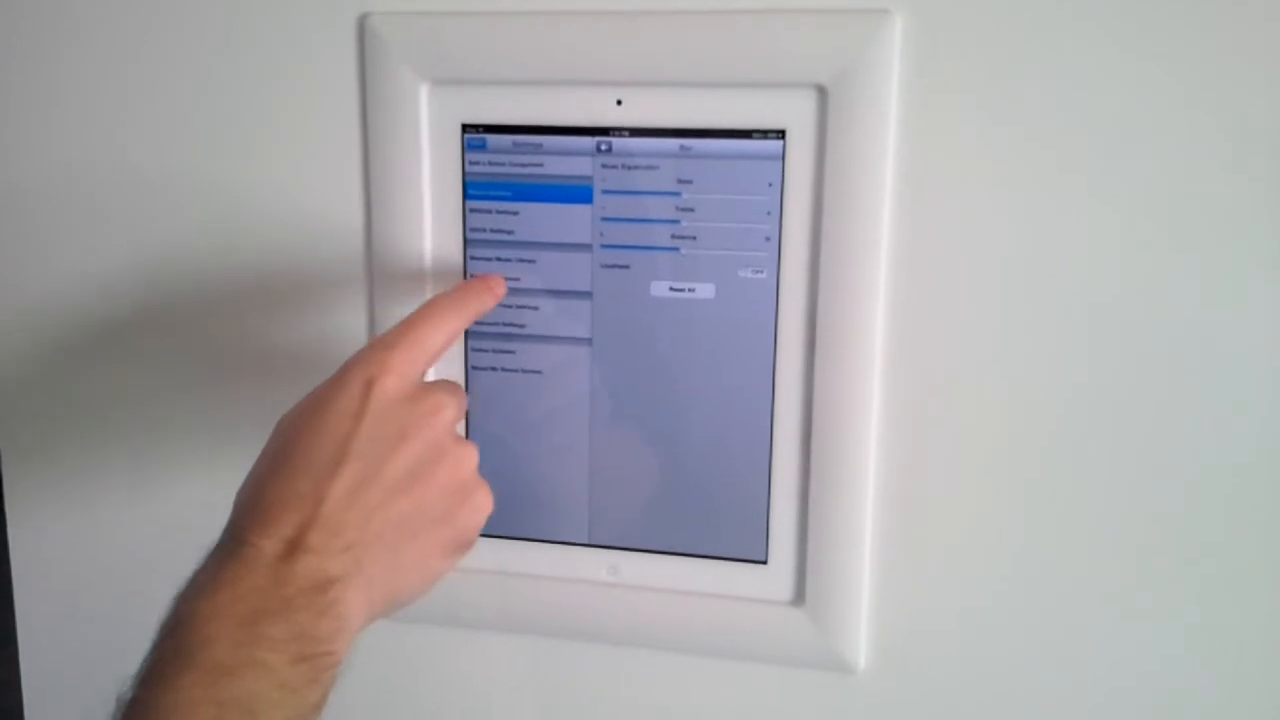
# Step: Open the Music Services page listing the account's services
pyautogui.click(505, 275)
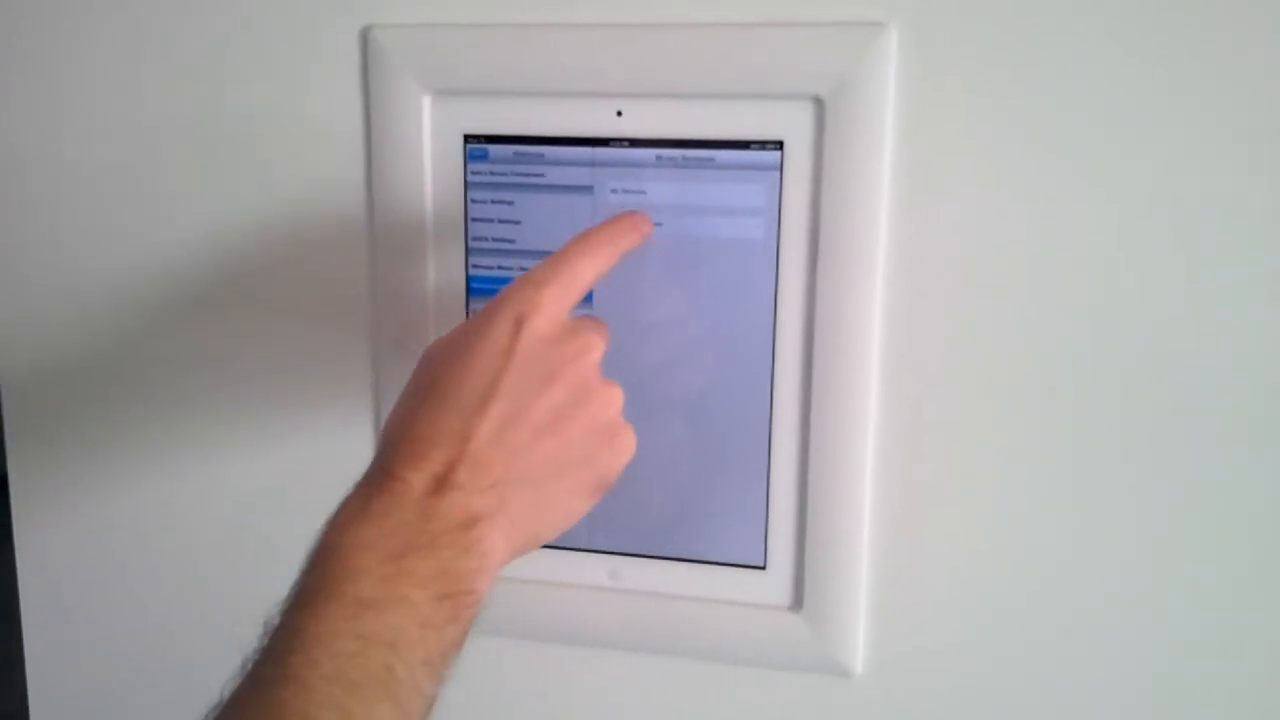